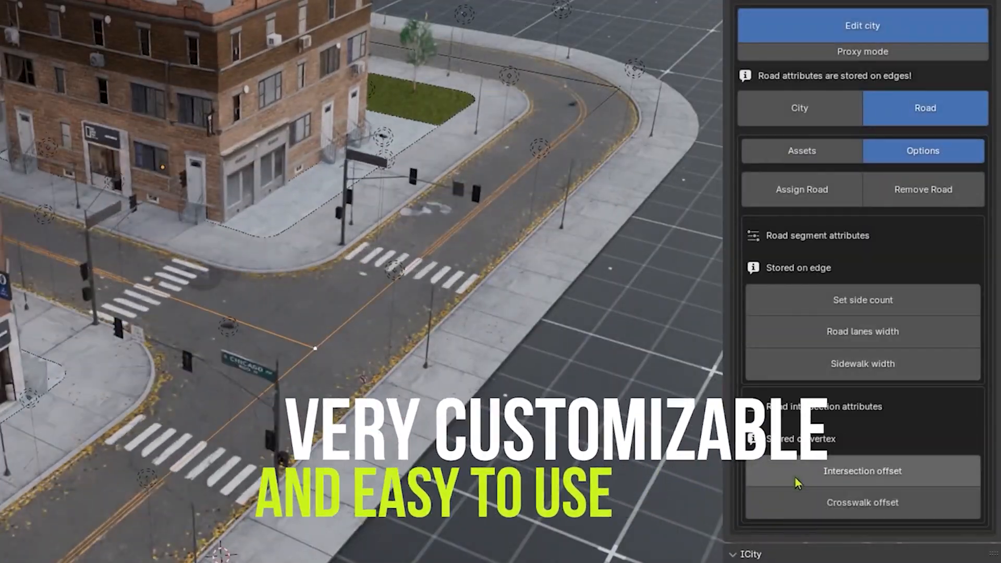
# Step: Bring the ICity product page's 'How to use ICity tool?' tutorial section into view
pyautogui.click(862, 332)
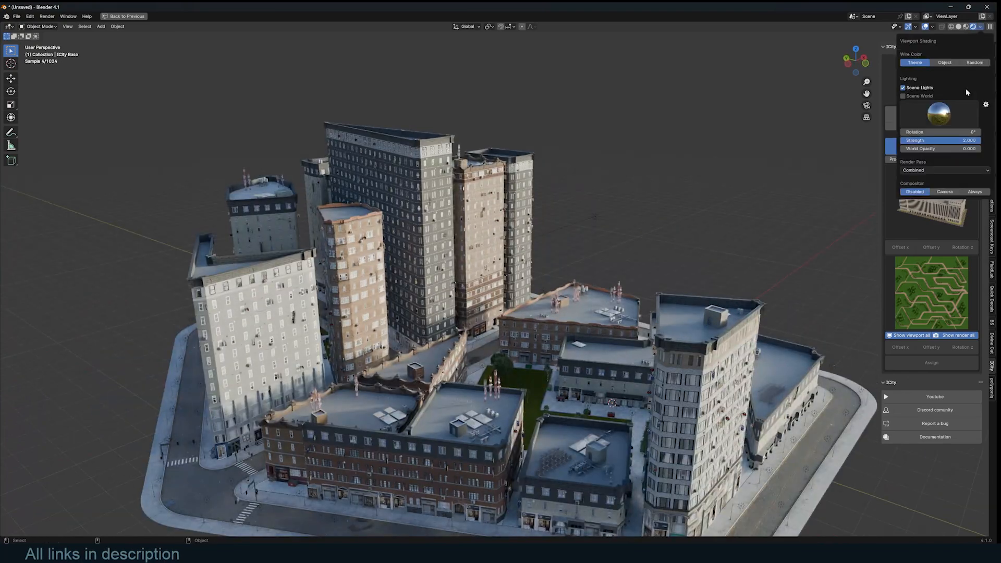
pyautogui.click(939, 114)
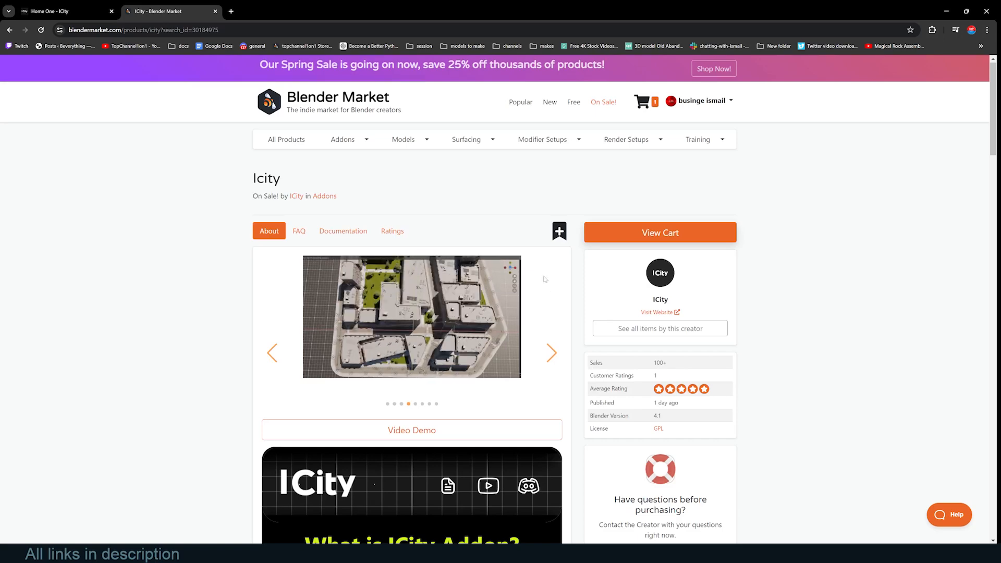
pyautogui.scroll(-3)
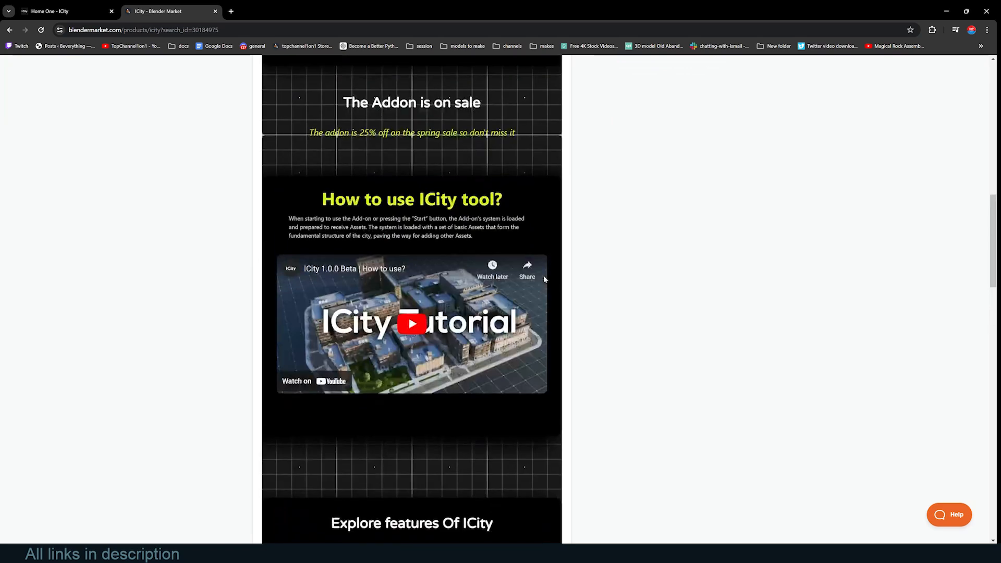
pyautogui.scroll(-3)
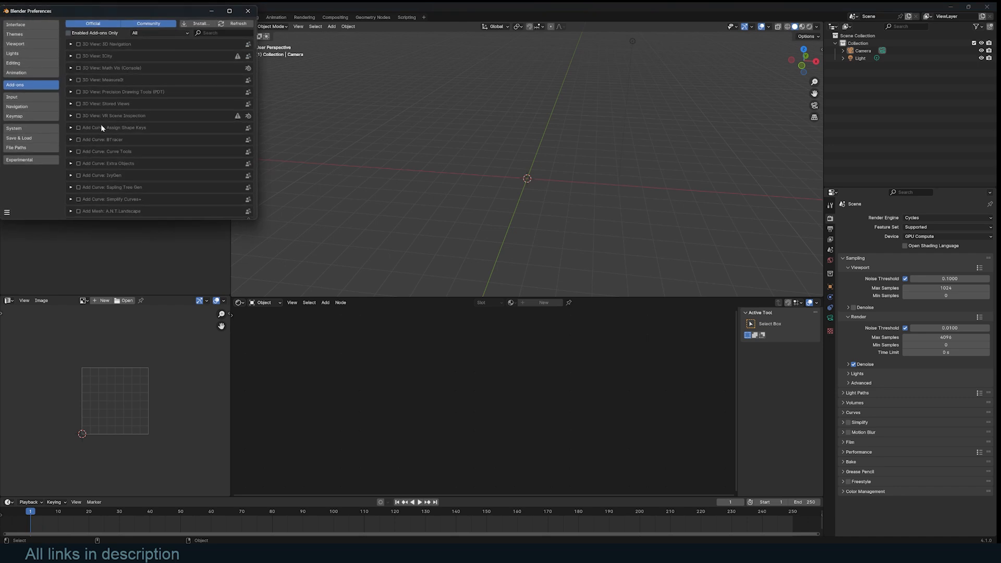
pyautogui.moveTo(212, 33)
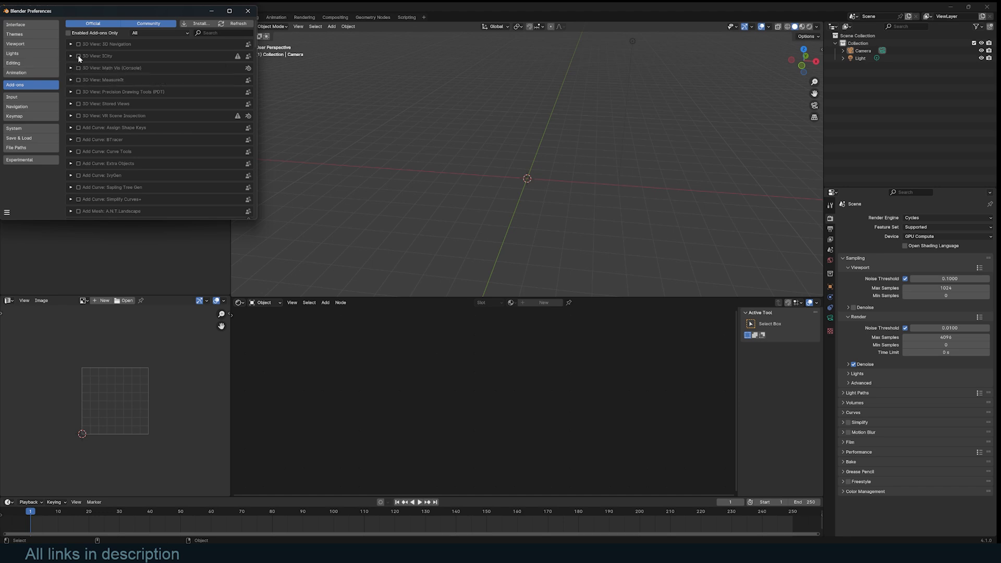
# Step: Enable the '3D View: ICity' add-on in the Add-ons preferences
pyautogui.click(70, 56)
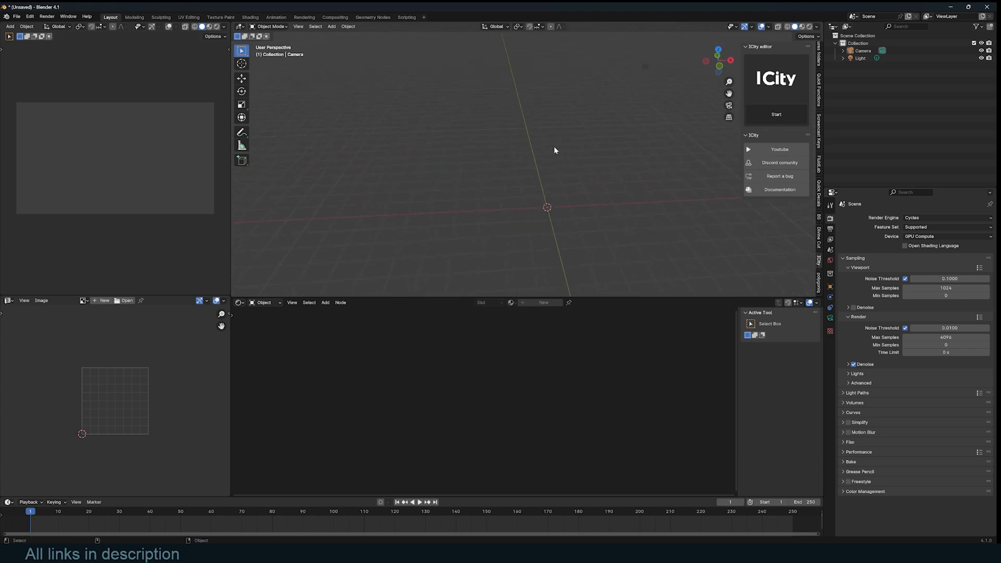
pyautogui.moveTo(776, 114)
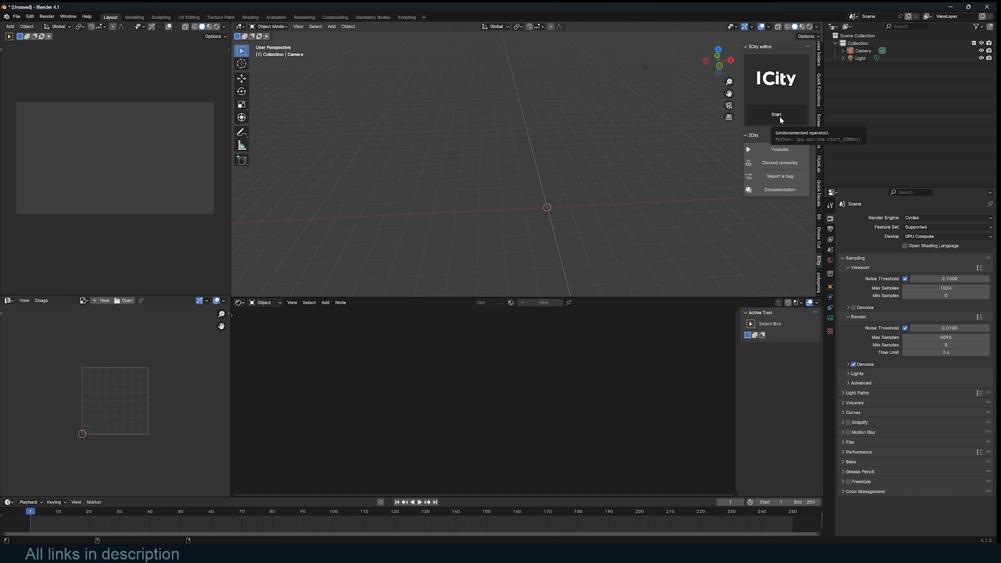
# Step: Start the ICity system and confirm the setup so a starter city block is generated
pyautogui.click(776, 115)
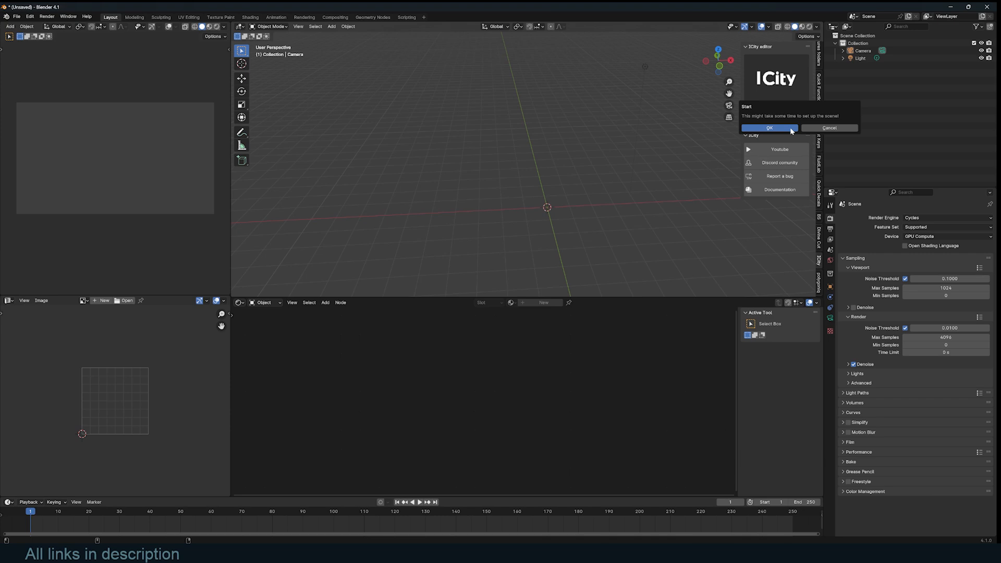
pyautogui.click(769, 127)
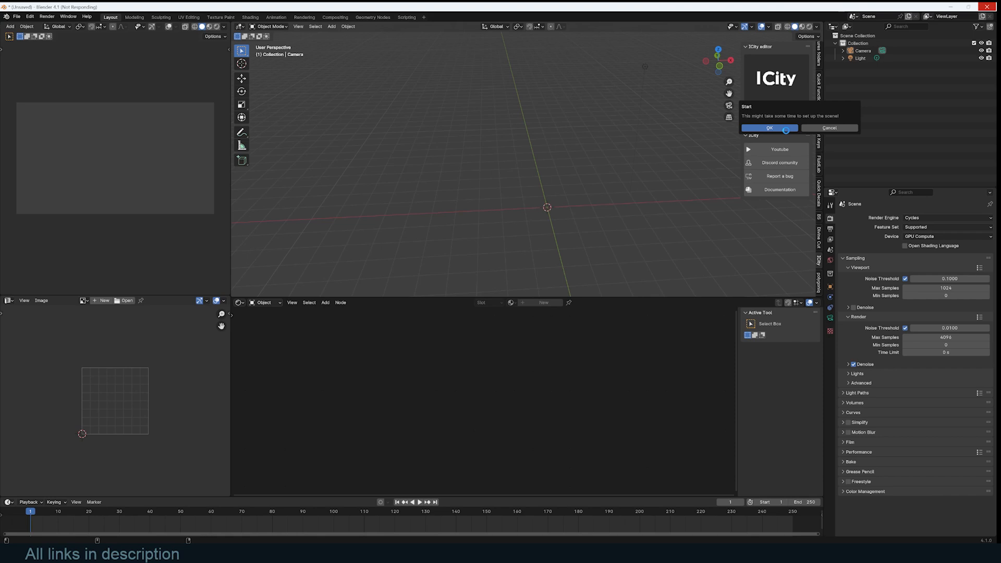
pyautogui.click(769, 127)
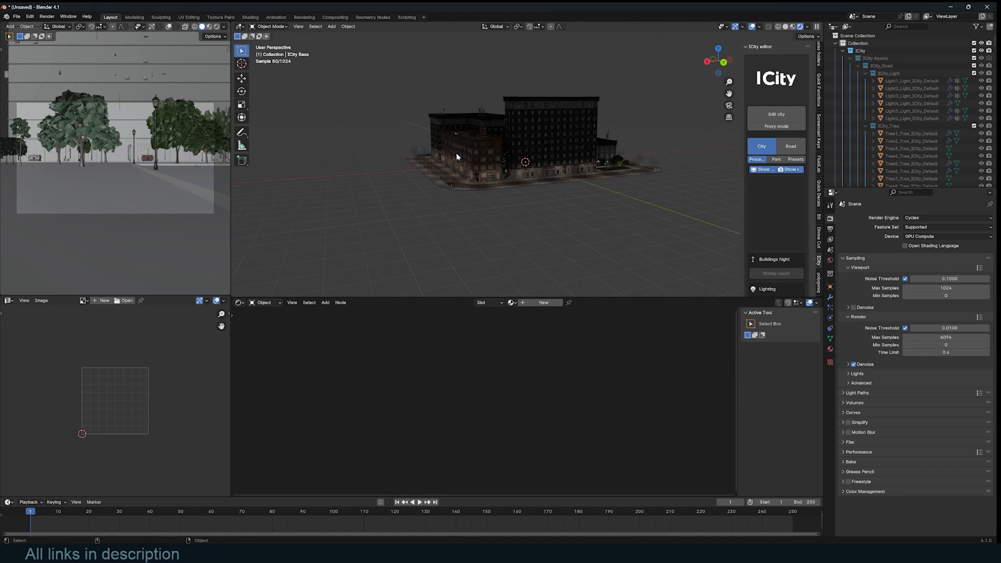
# Step: Use a Sky Texture for the world colour and apply ICity's quick sun and world setup
pyautogui.click(903, 264)
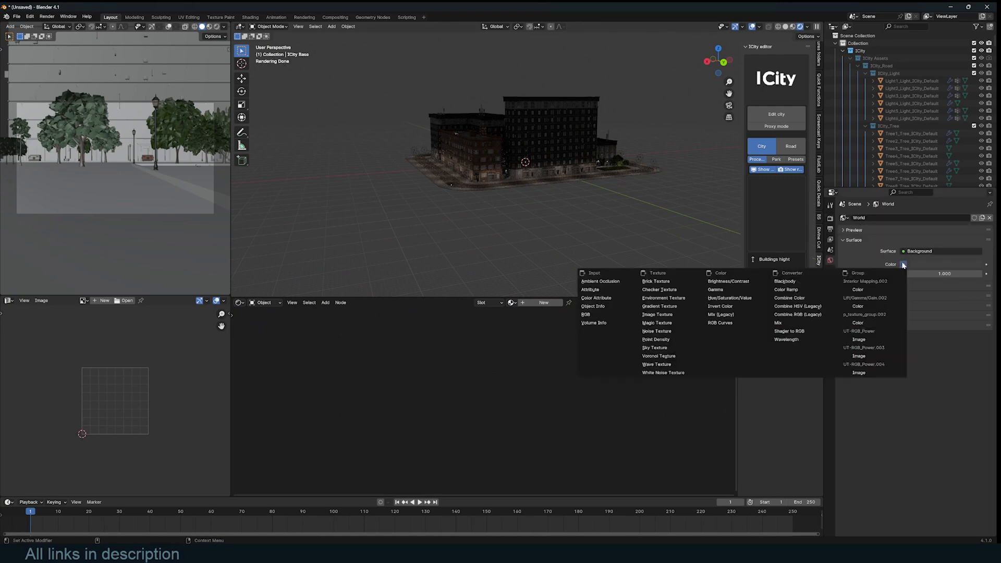
pyautogui.click(655, 347)
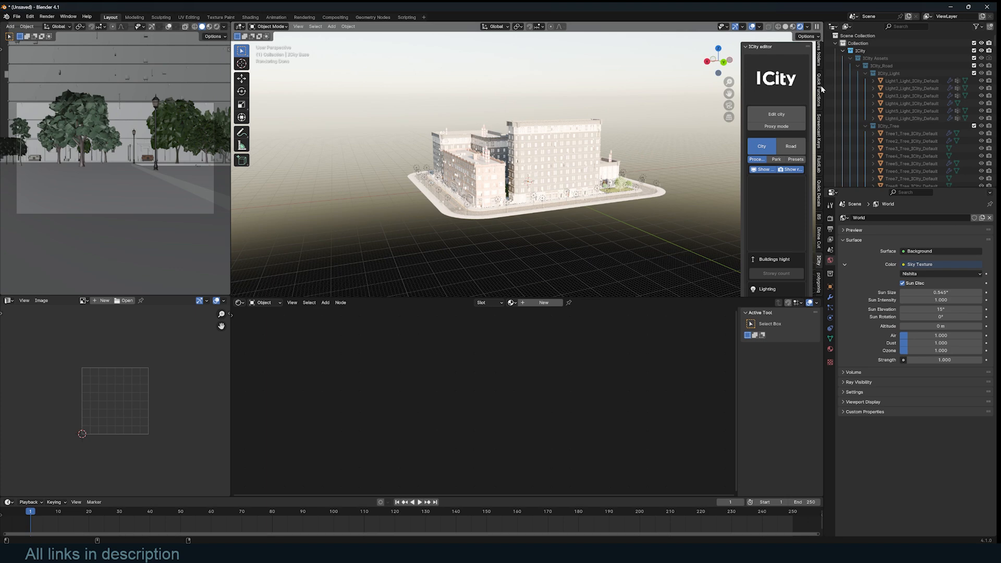
pyautogui.click(819, 87)
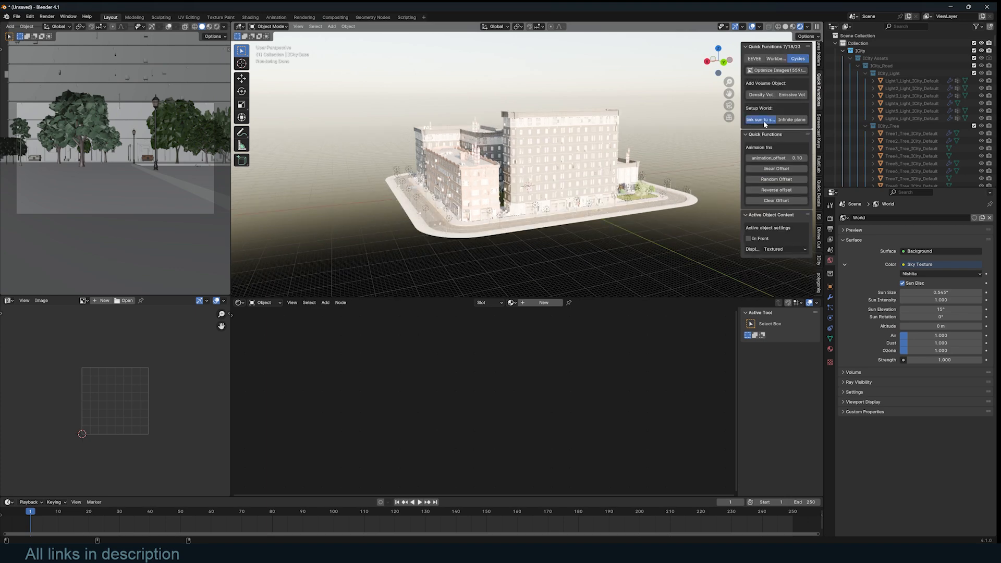
pyautogui.click(759, 119)
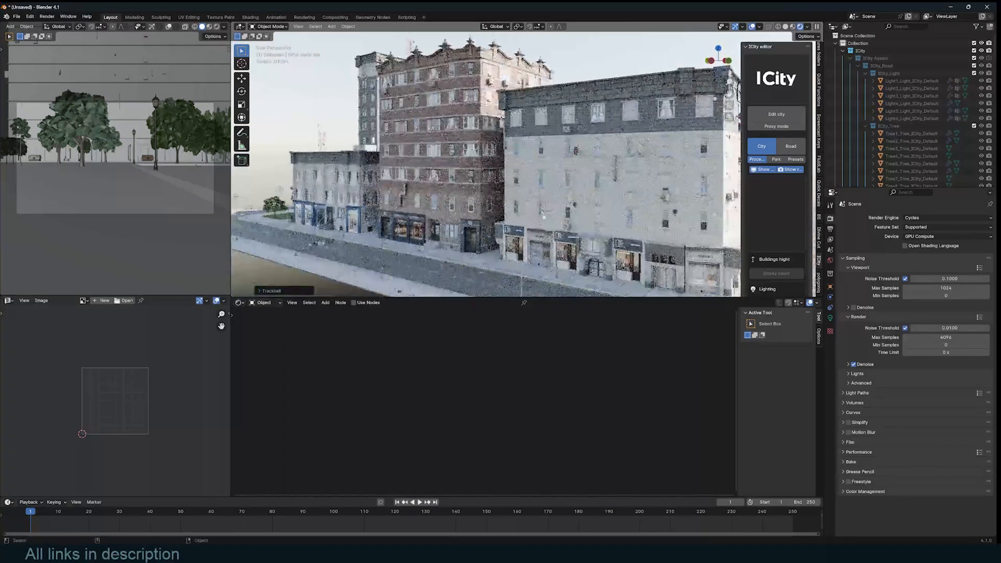
pyautogui.moveTo(485, 159); pyautogui.dragTo(425, 229)
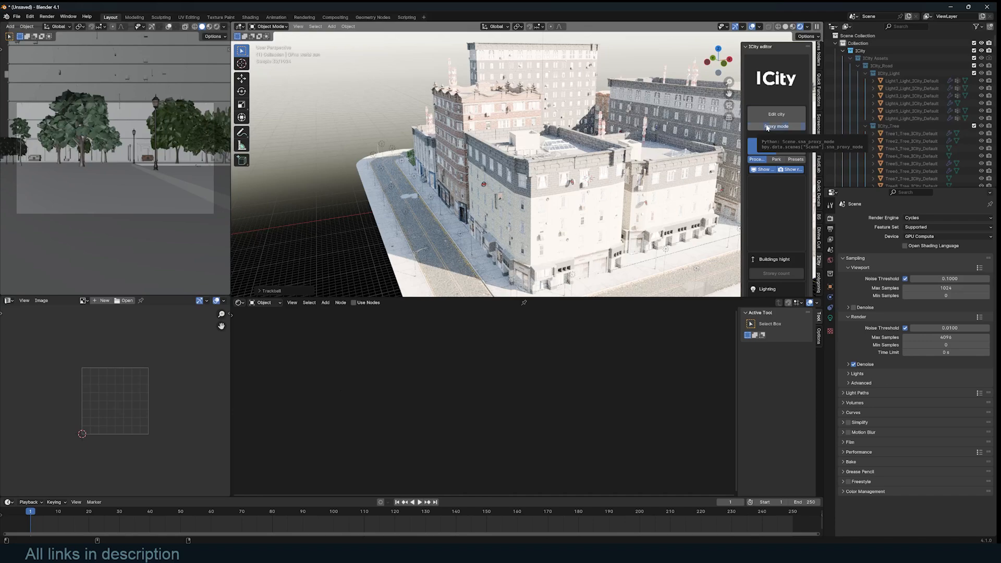
# Step: Switch the city block to ICity's lightweight Proxy mode display
pyautogui.click(776, 126)
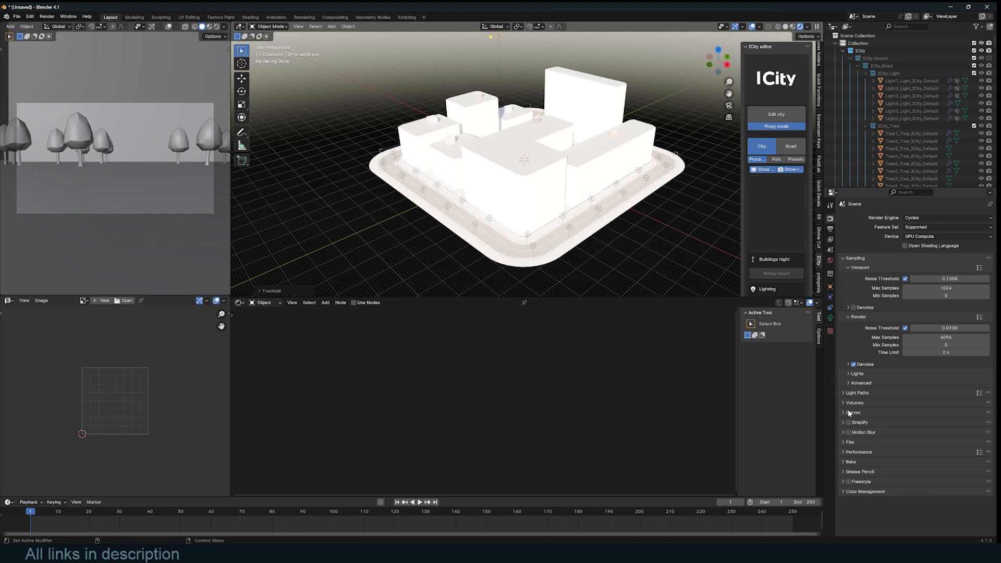
# Step: Enable Simplify with a 512 viewport texture limit and enter Edit city on the block
pyautogui.click(843, 412)
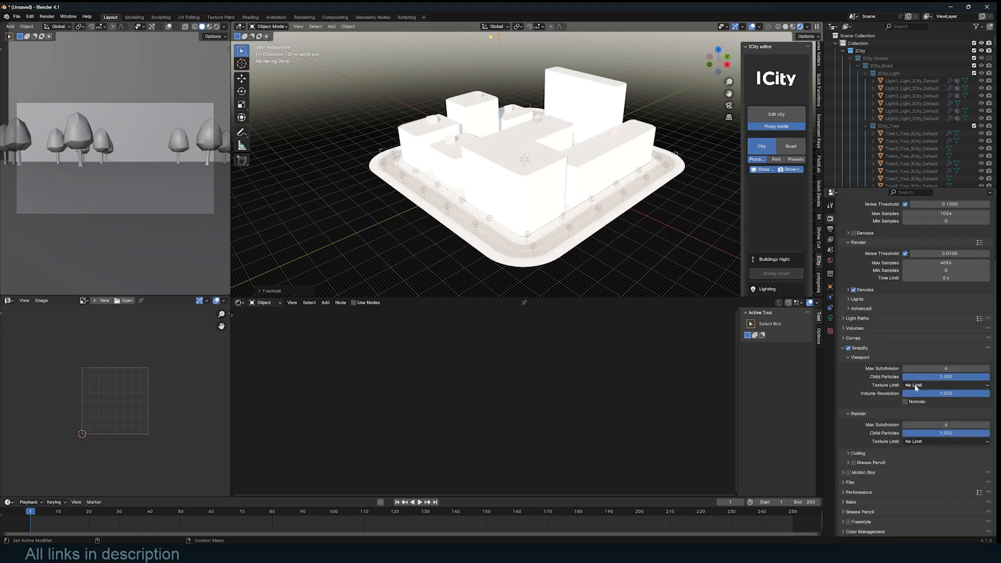
pyautogui.click(945, 384)
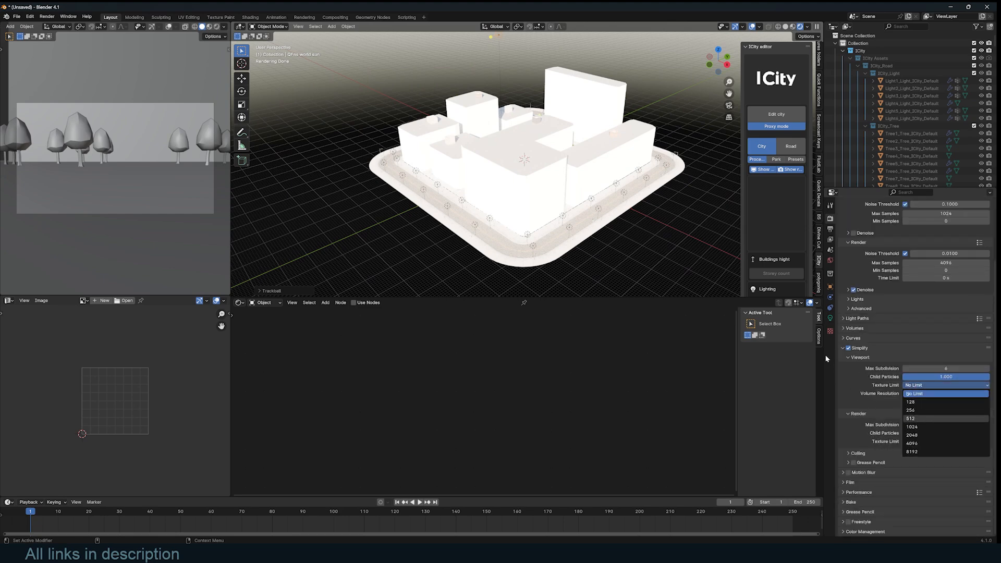
pyautogui.click(910, 418)
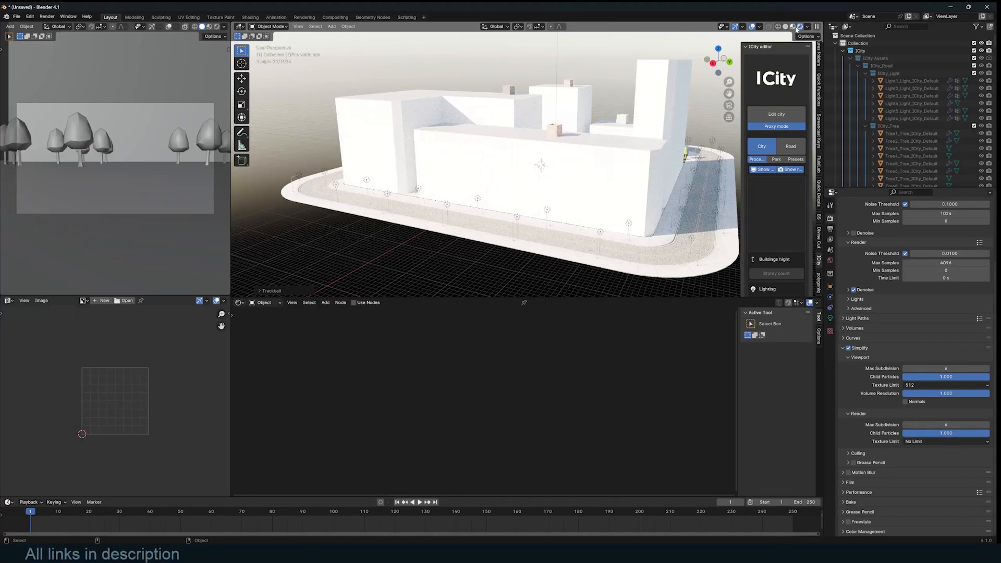
pyautogui.click(776, 114)
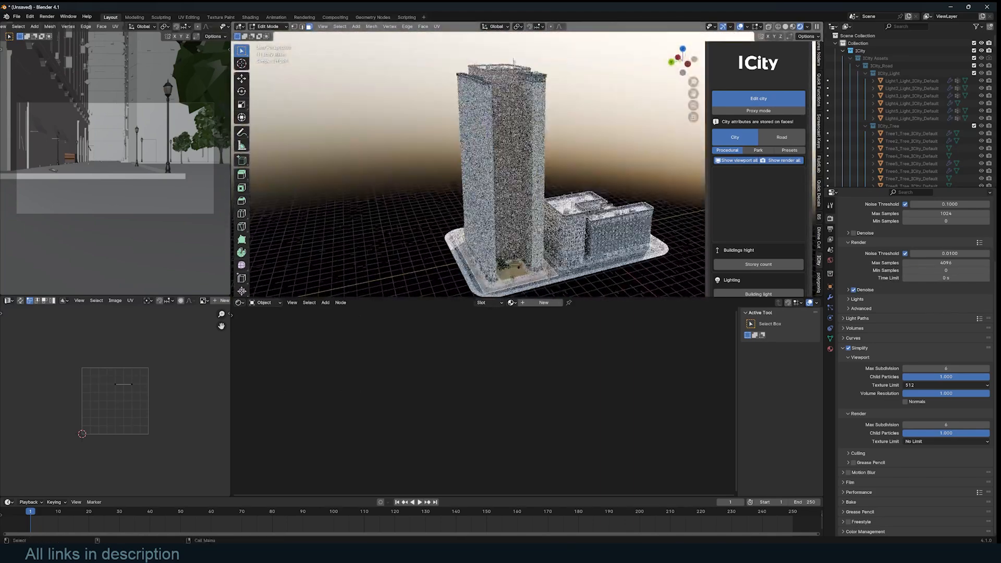
# Step: Re-randomize the Storey count so the tall tower becomes mid-rise buildings
pyautogui.click(757, 264)
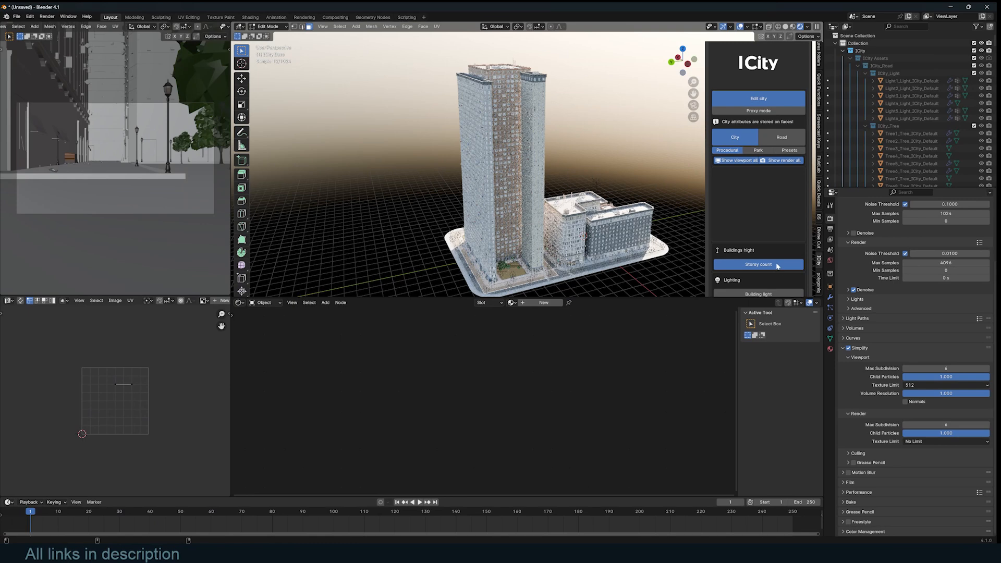
pyautogui.moveTo(780, 269)
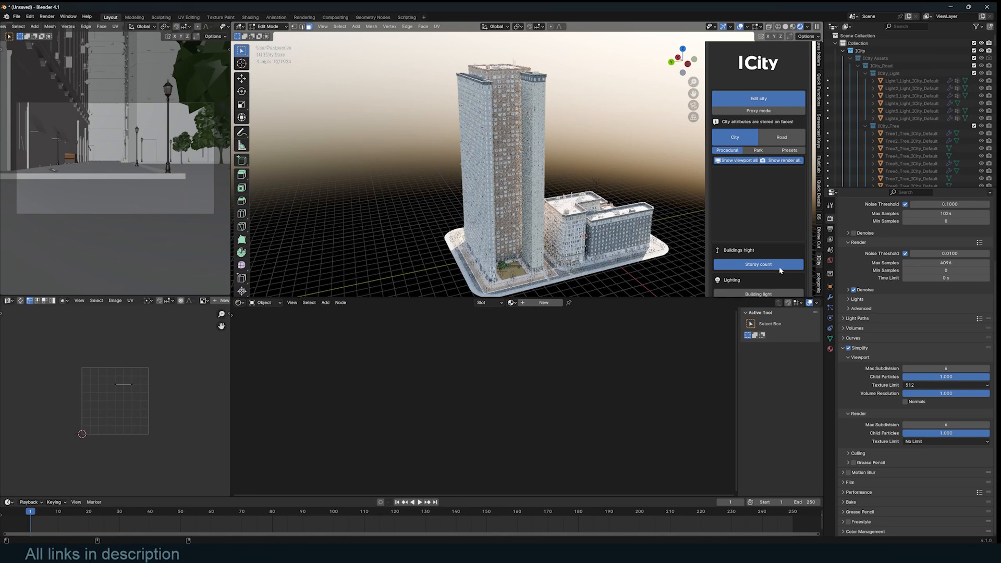
pyautogui.moveTo(775, 270)
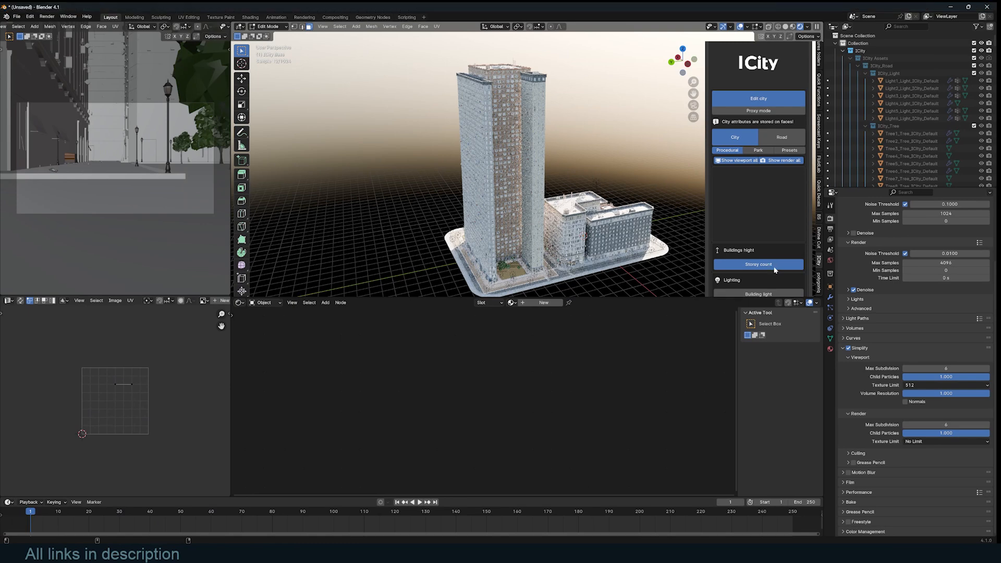
pyautogui.click(758, 263)
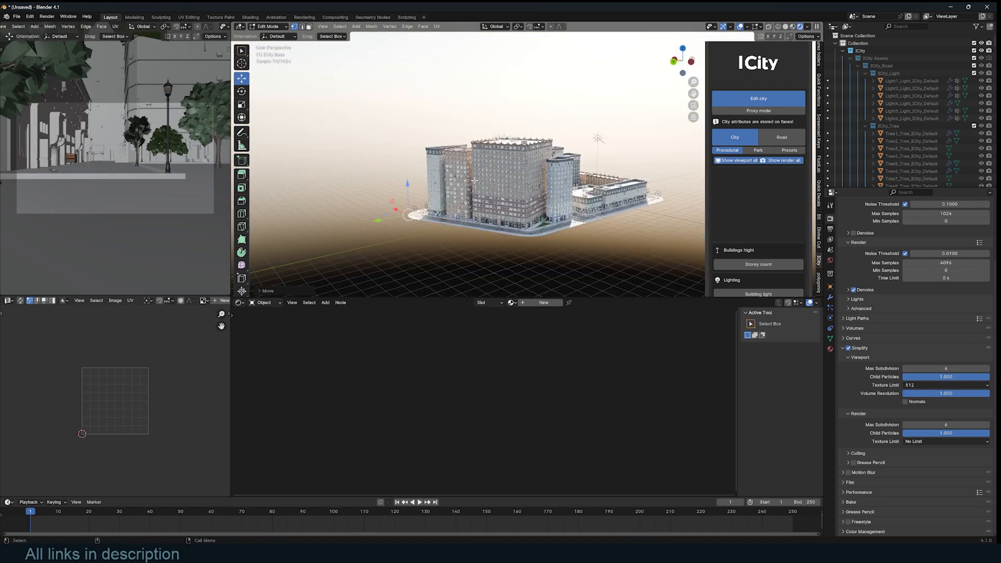
# Step: Subdivide a selected edge of the block outline and return the city to Proxy mode
pyautogui.click(758, 98)
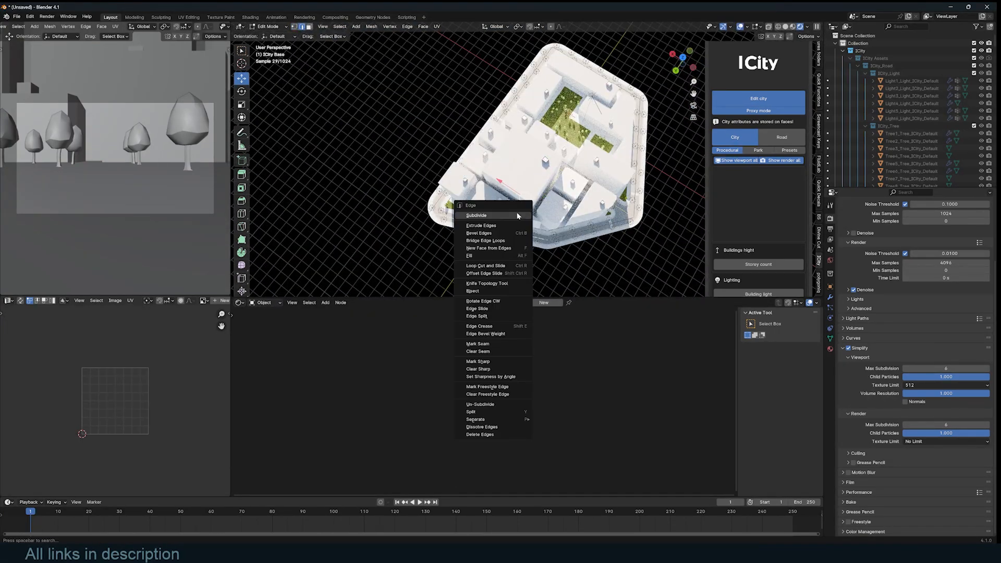
pyautogui.click(476, 215)
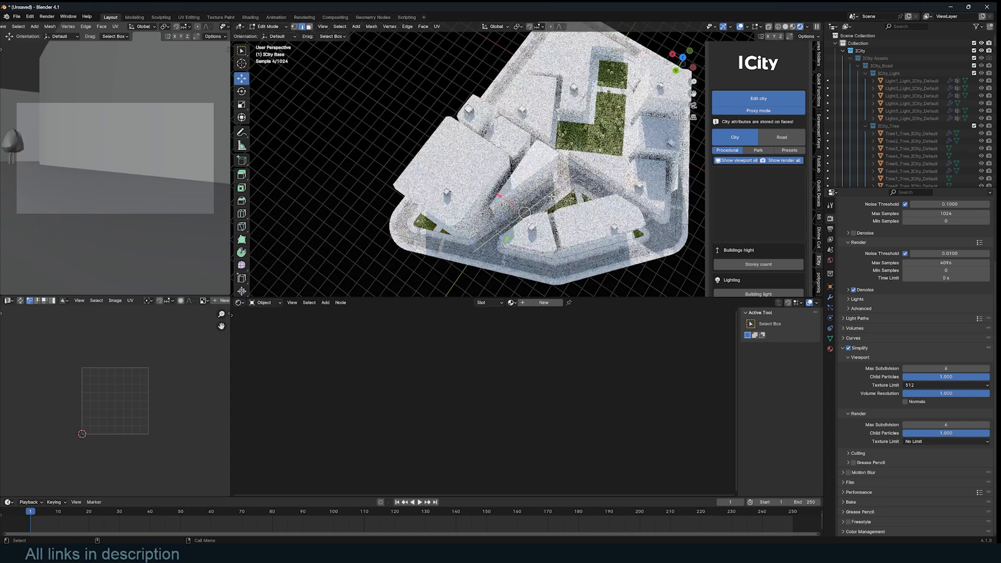
pyautogui.click(758, 79)
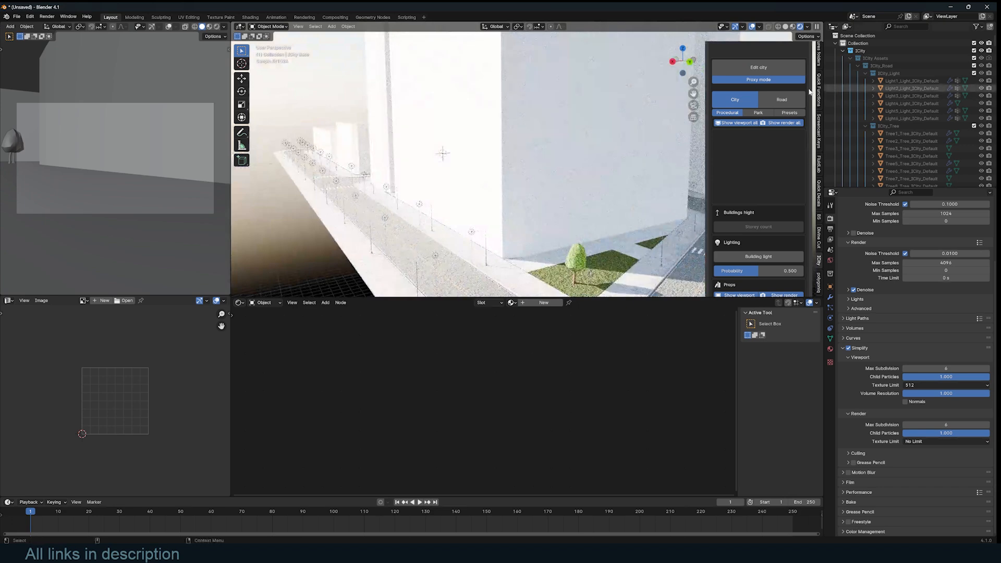
# Step: Re-enter city editing and set the viewport texture limit to 128
pyautogui.click(758, 67)
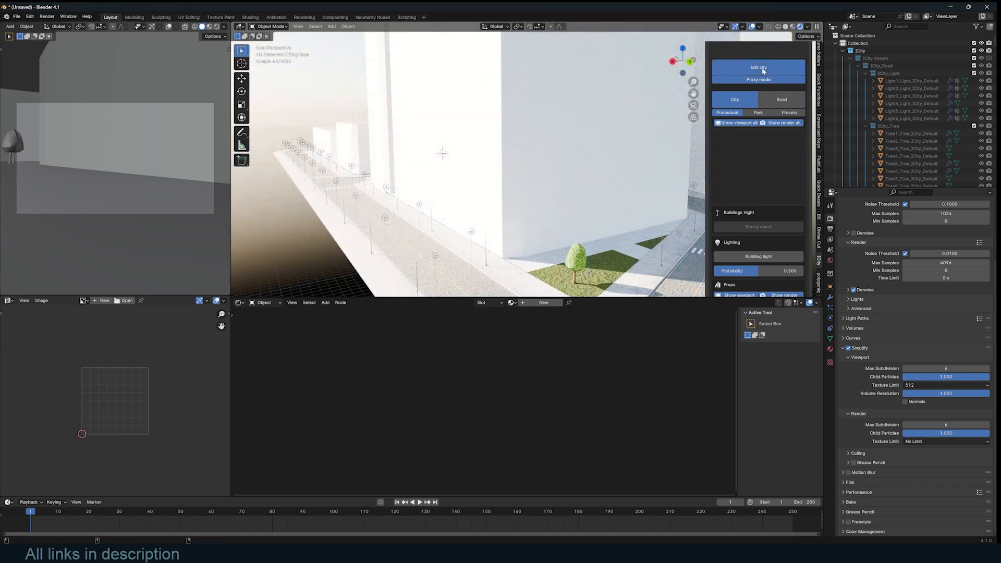
pyautogui.click(758, 79)
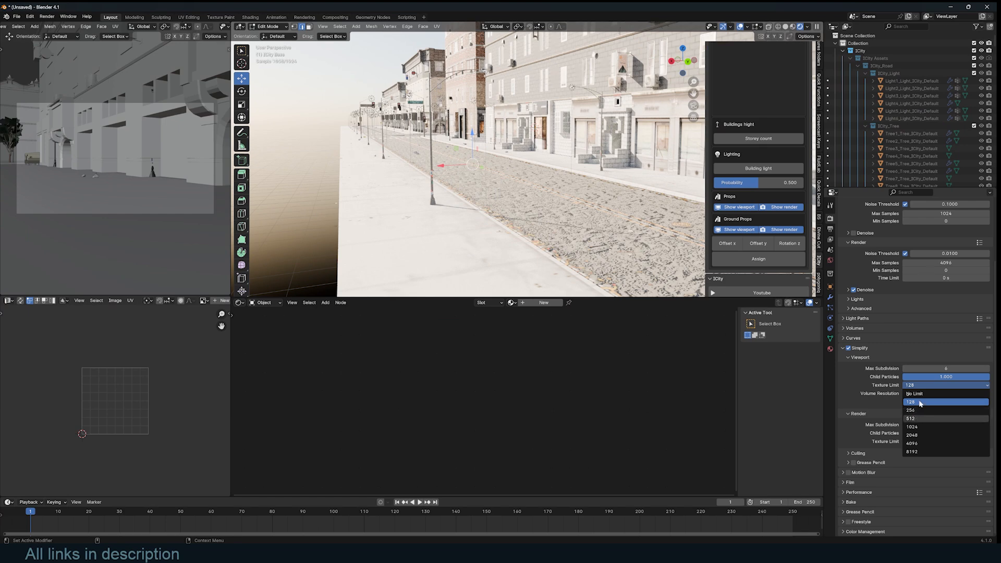
pyautogui.click(911, 418)
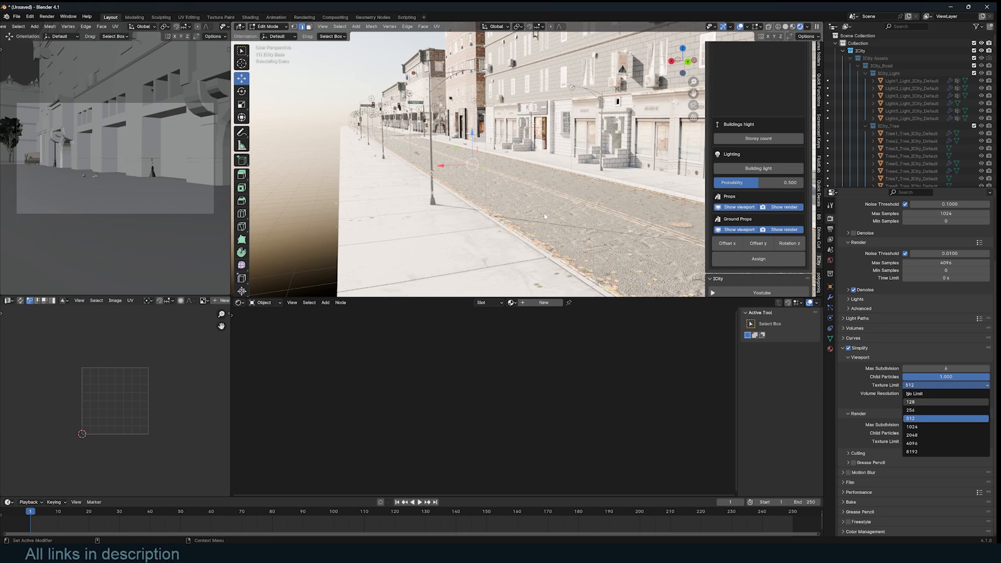
pyautogui.click(911, 402)
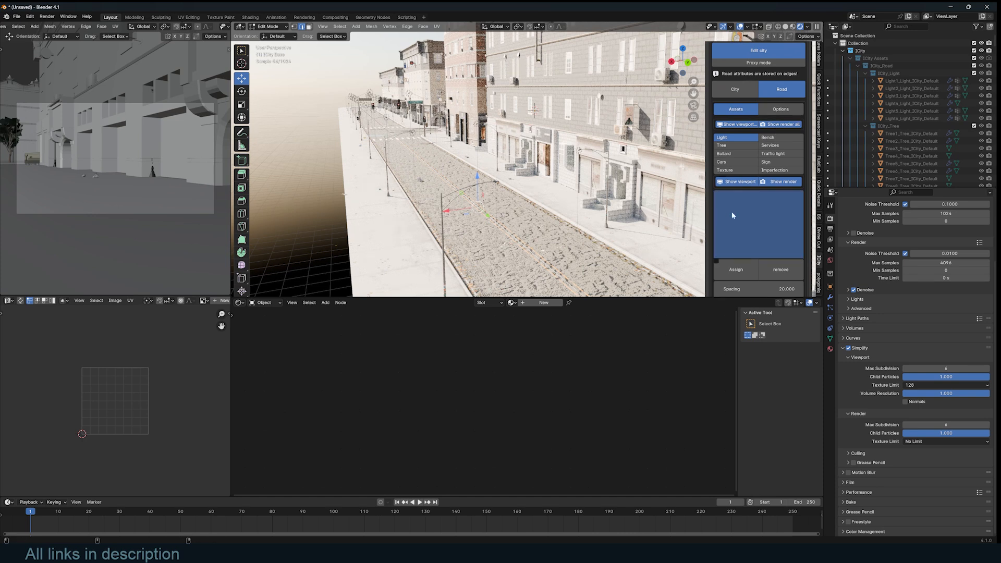
pyautogui.click(768, 137)
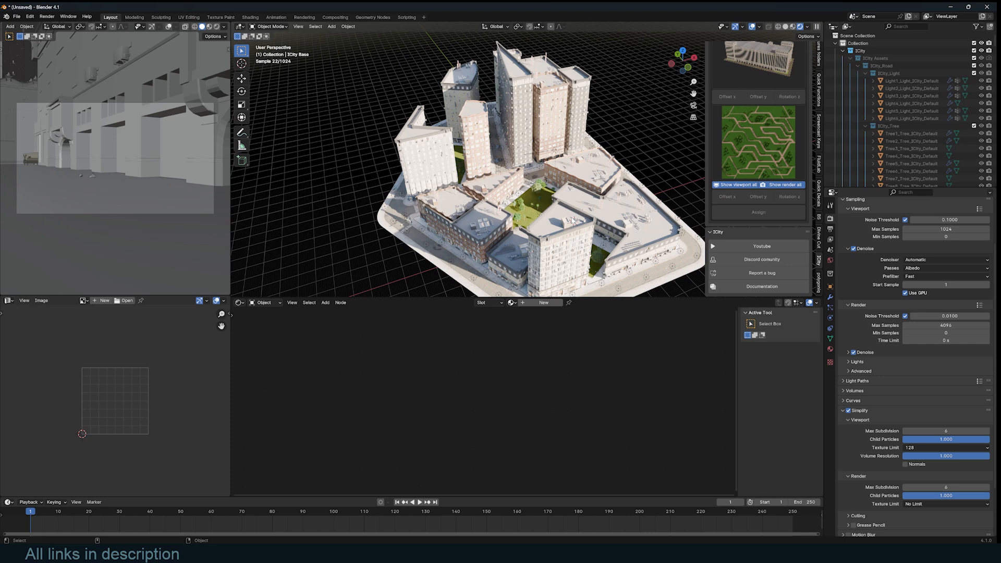
pyautogui.moveTo(760, 246)
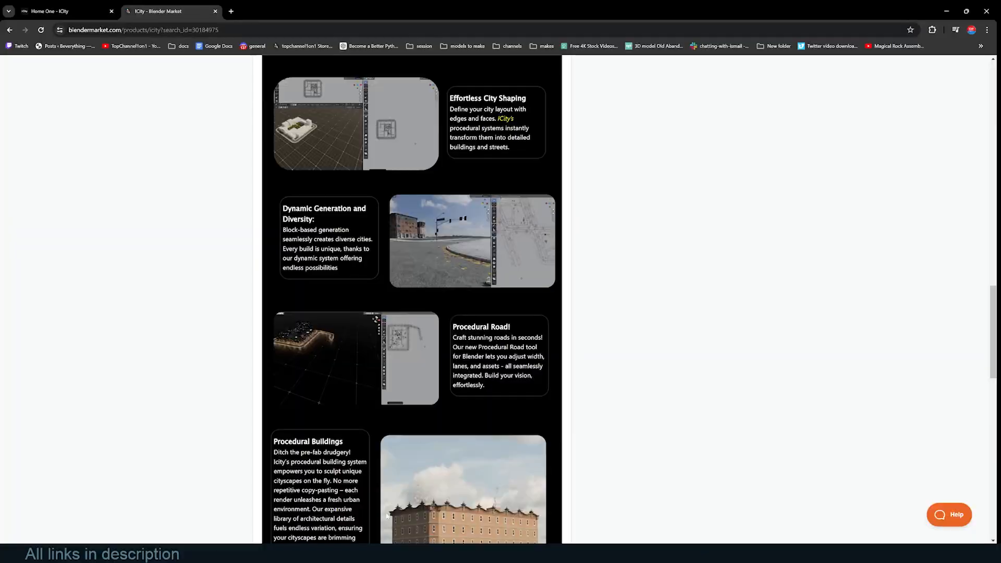
# Step: Scroll the ICity page down to the Our Addon's Inventory section
pyautogui.scroll(-3)
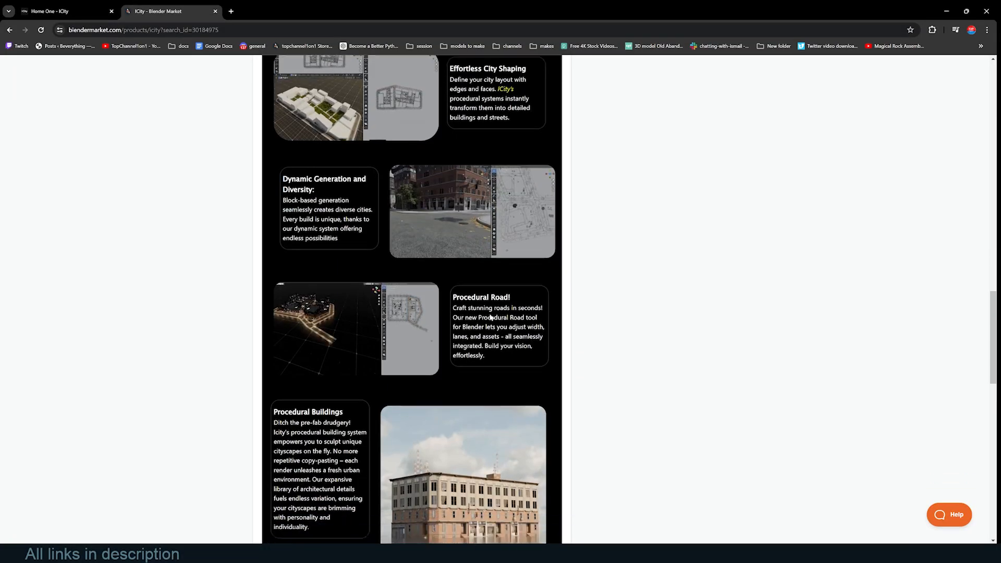
pyautogui.scroll(-3)
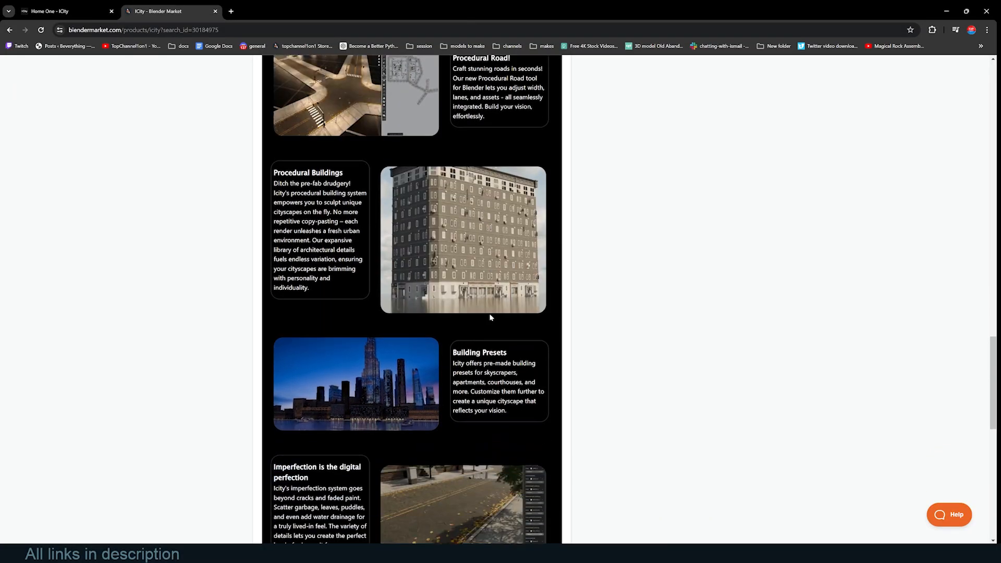
pyautogui.scroll(-3)
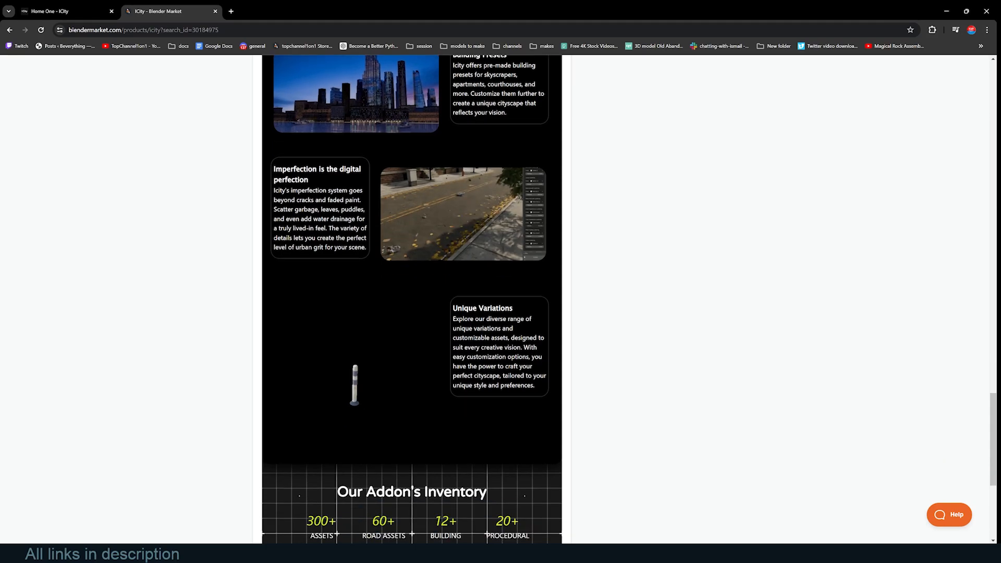